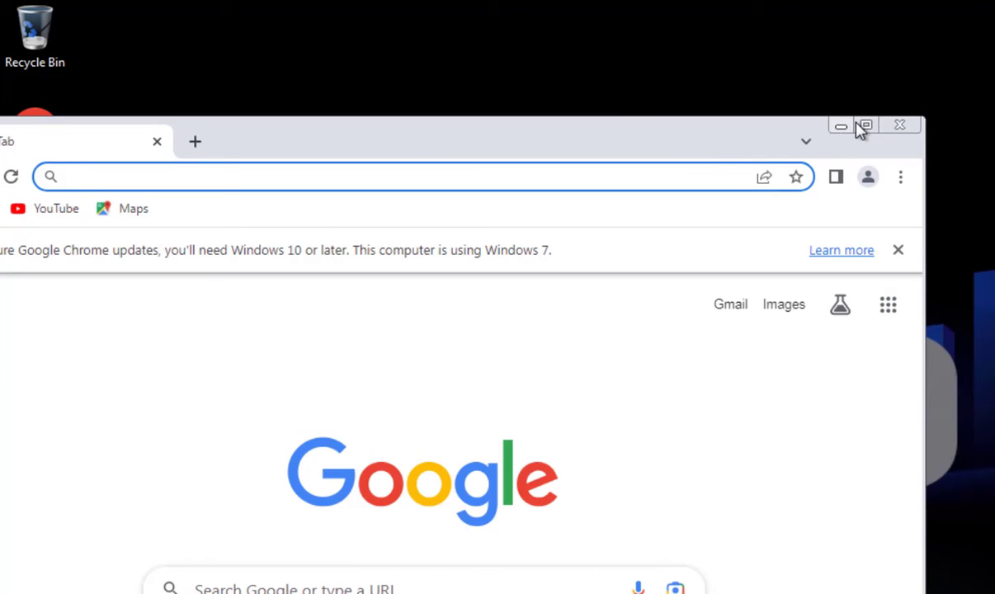
- Maximize the Chrome window so it fills the whole screen
click(864, 125)
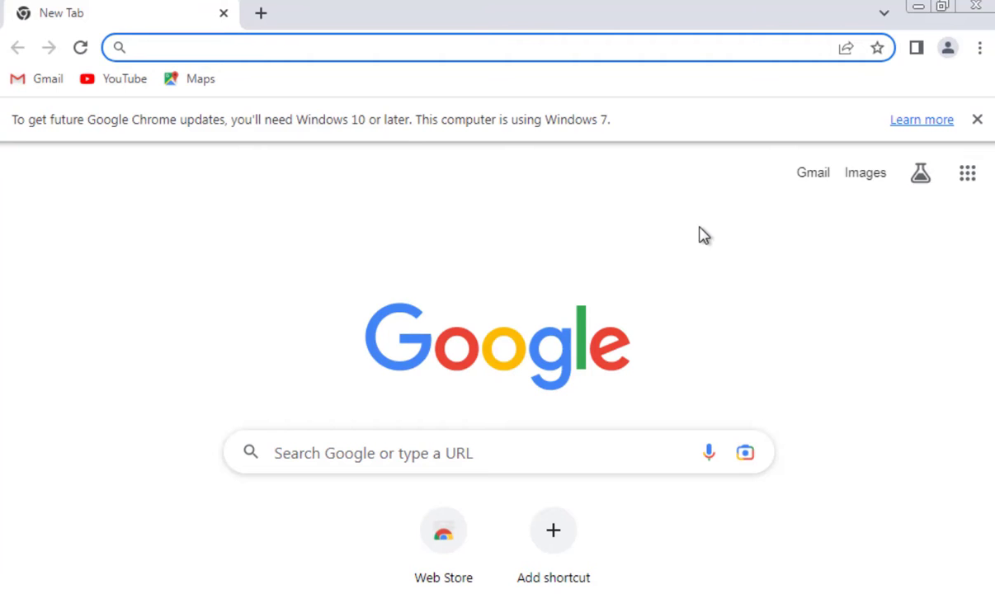
key(f11)
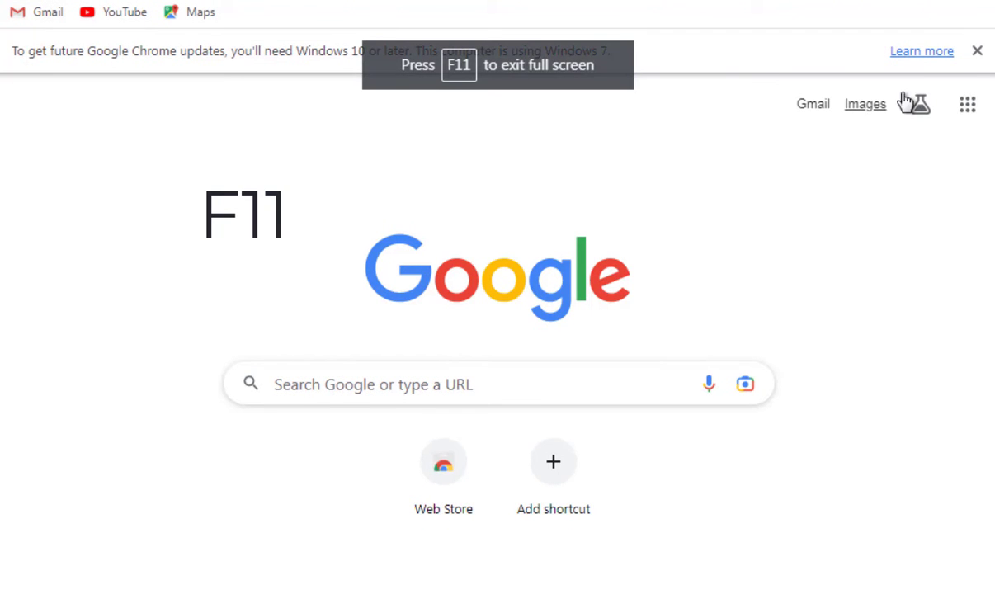
key(F11)
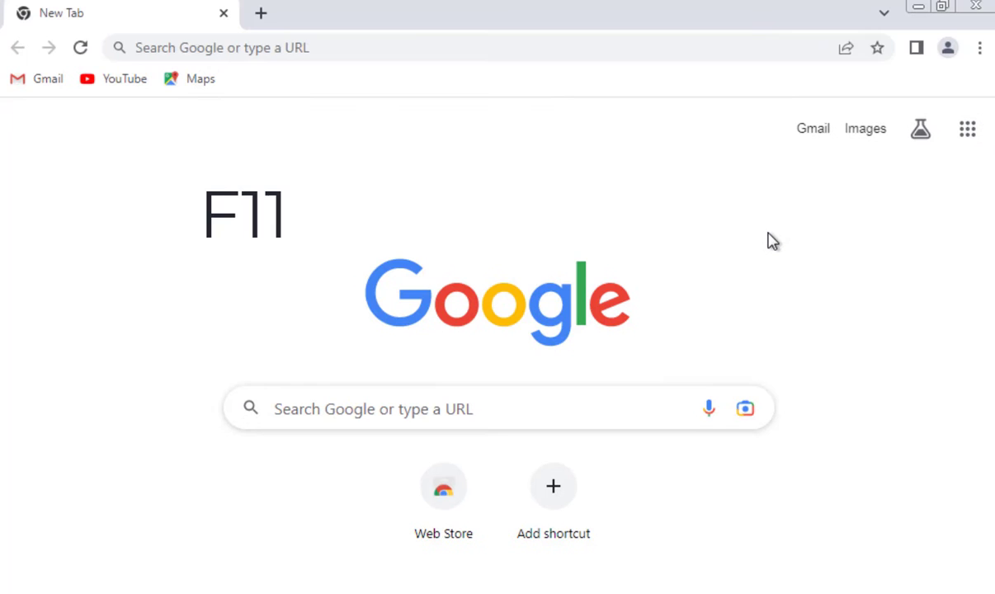
mouse_move(393, 356)
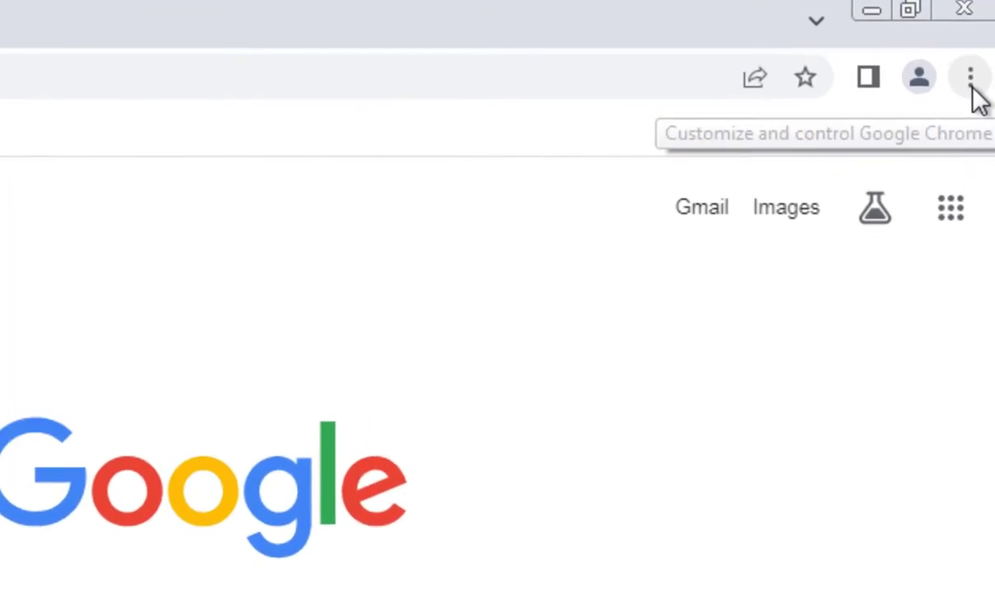
- Bring up Chrome's three-dot main menu to reach the full-screen option
click(970, 78)
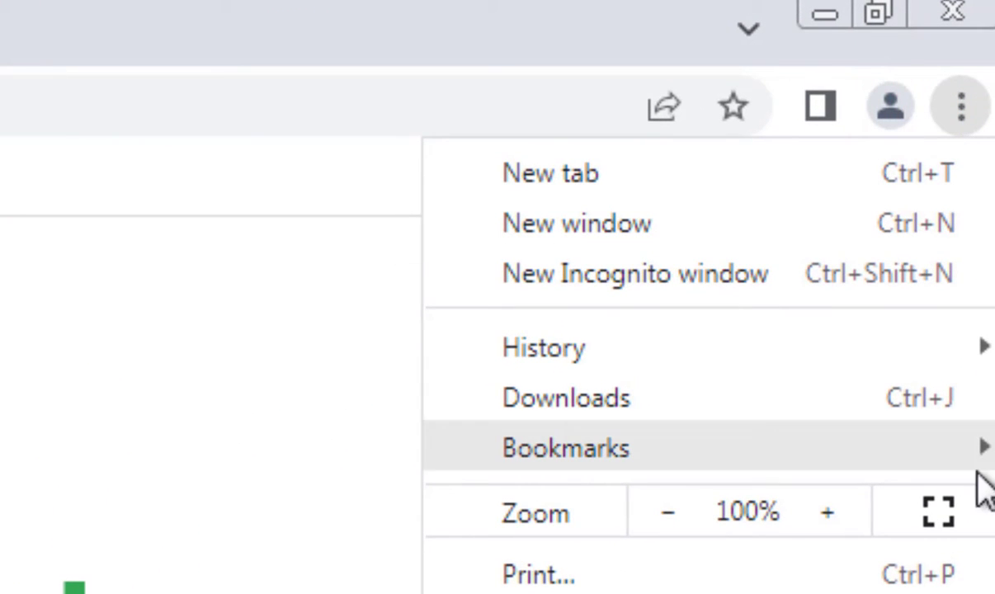
mouse_move(937, 510)
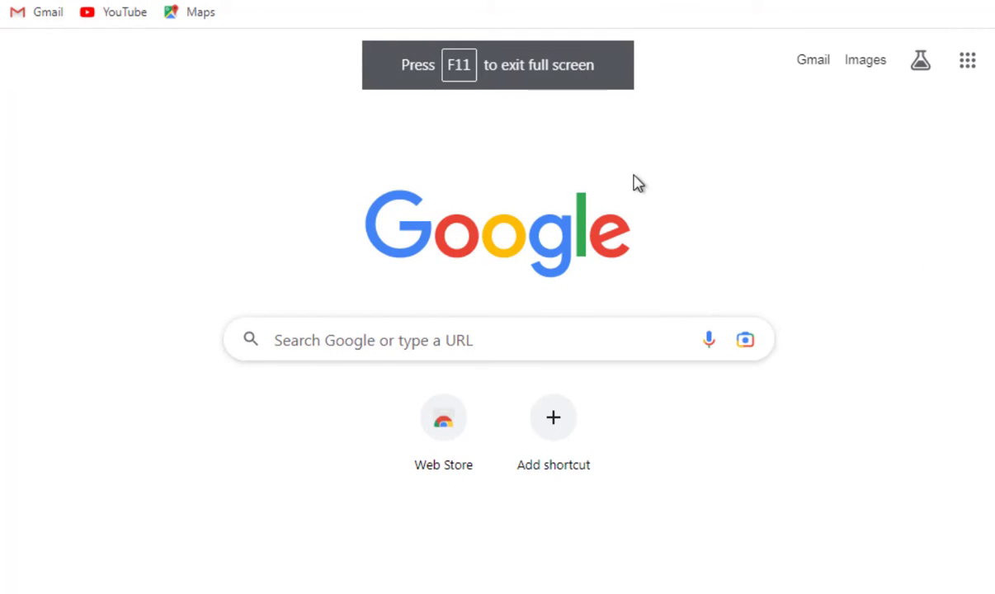
mouse_move(882, 252)
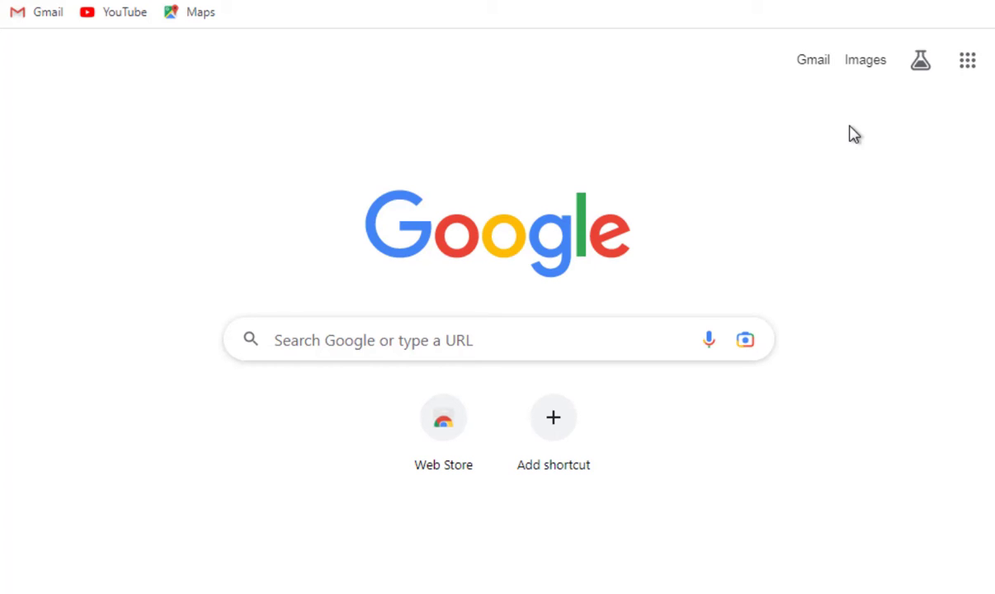
mouse_move(765, 152)
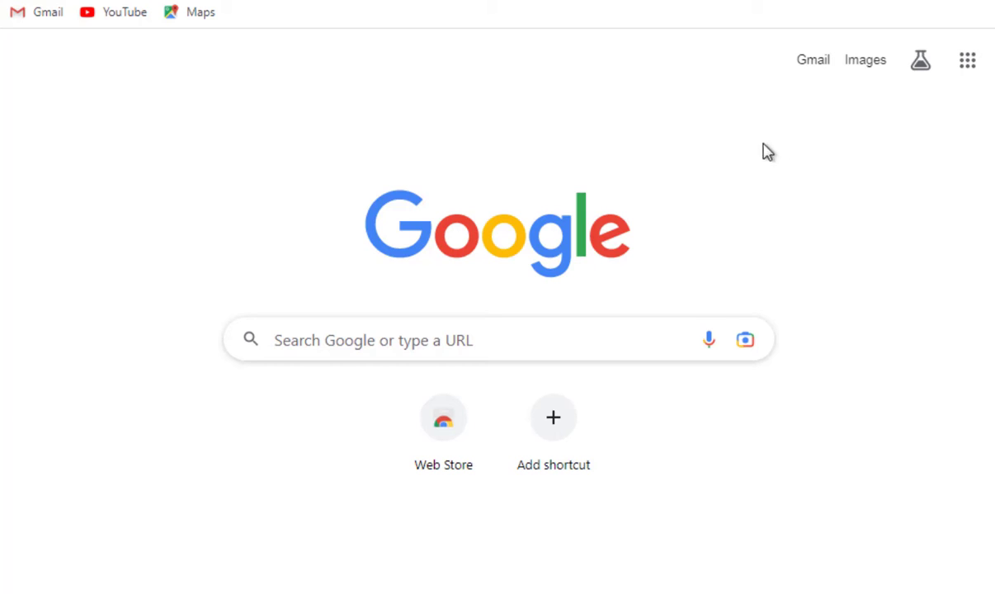
mouse_move(455, 66)
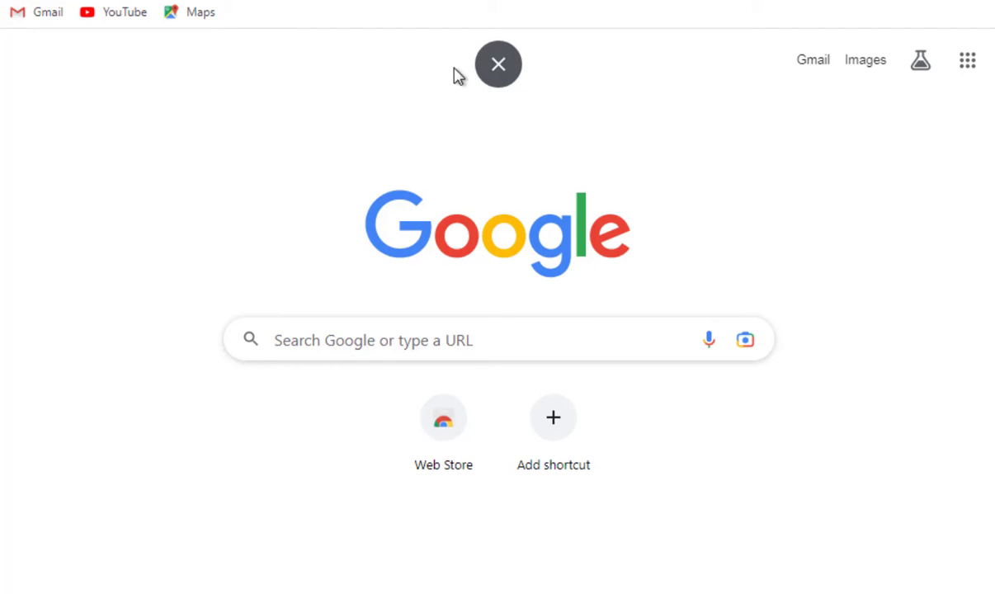
- Exit full screen using the round X button at the top of the screen
click(498, 63)
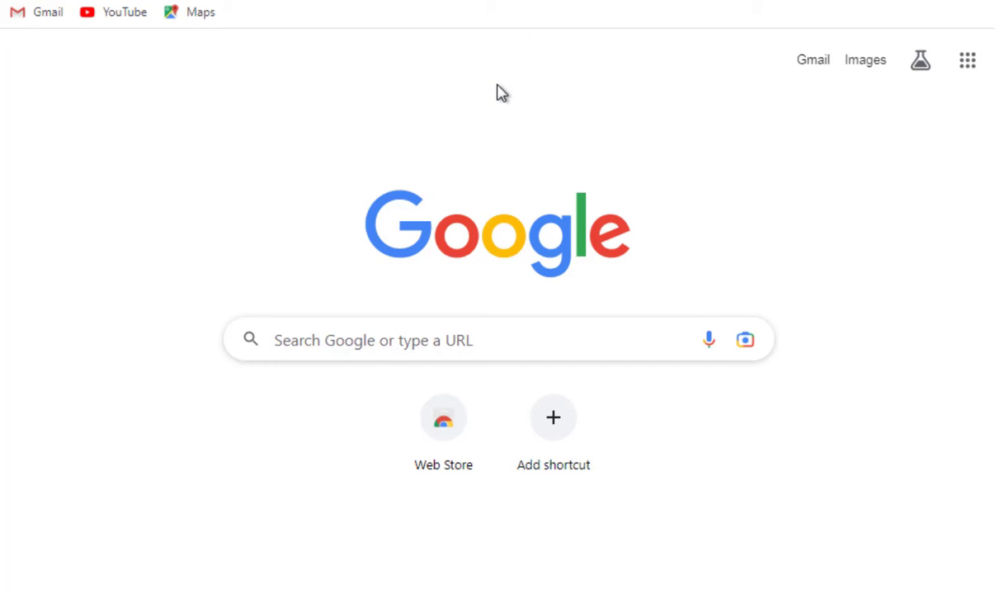
mouse_move(813, 145)
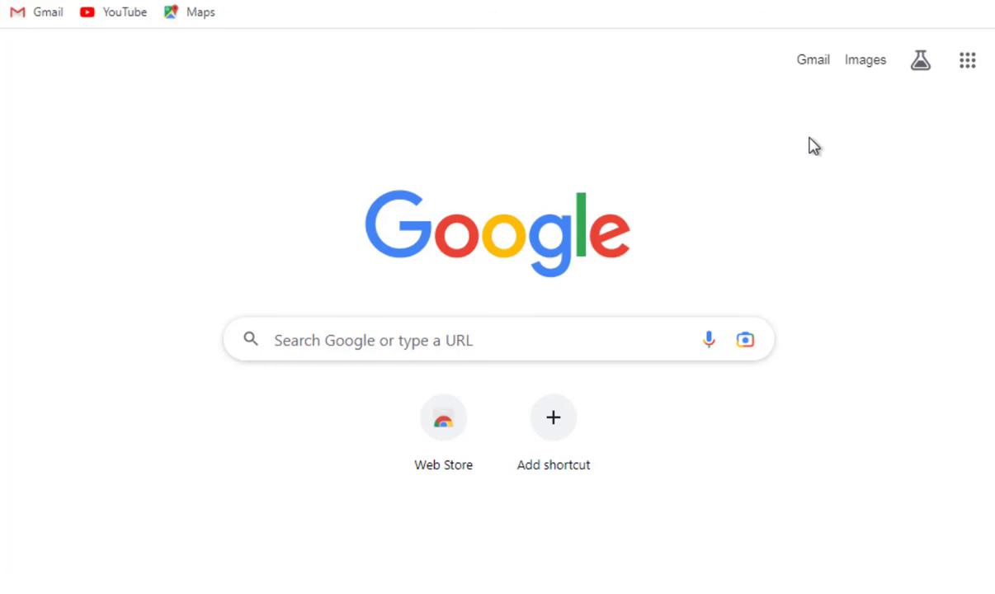
mouse_move(712, 158)
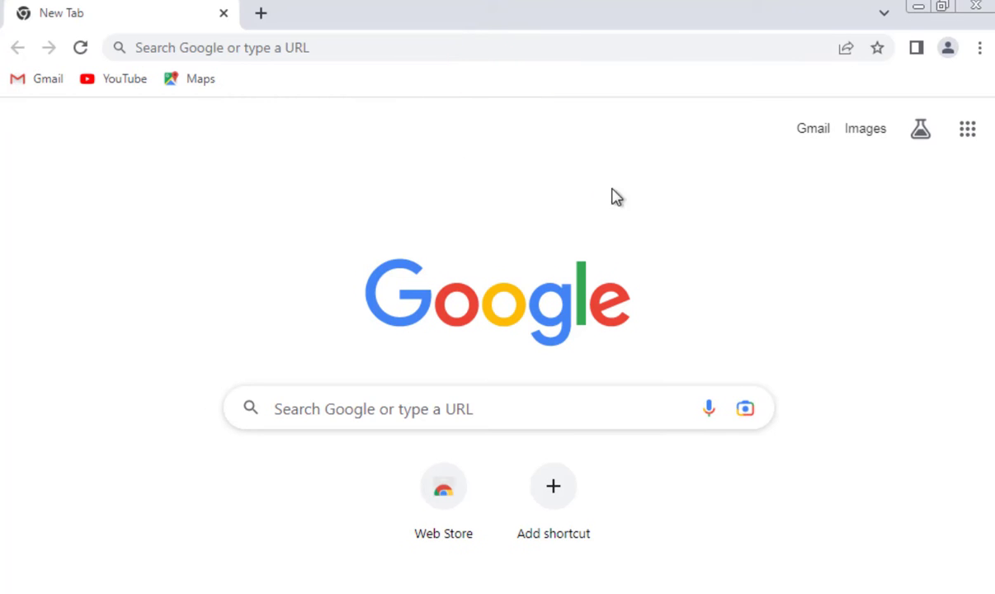
mouse_move(726, 250)
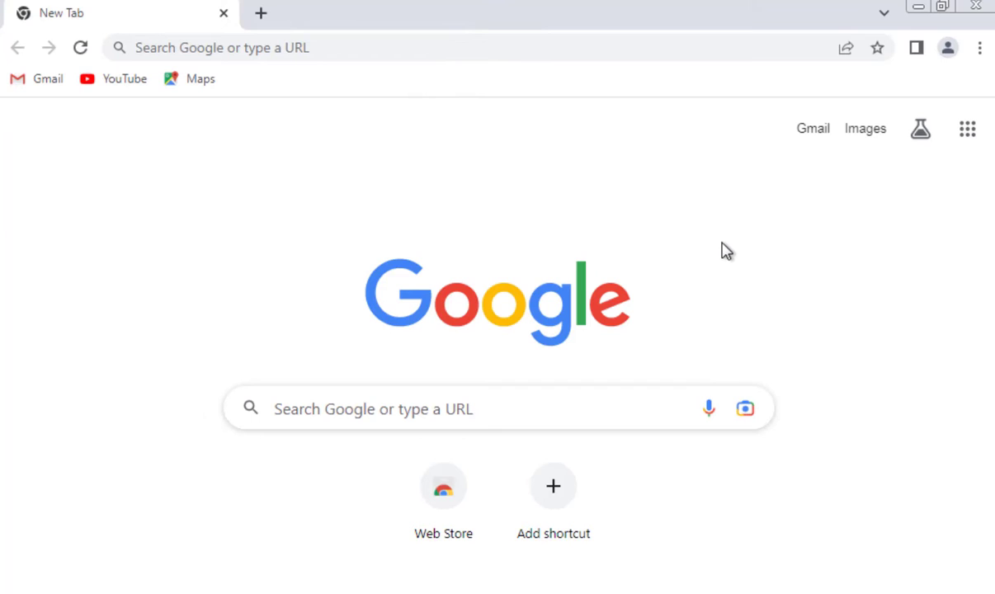
mouse_move(749, 228)
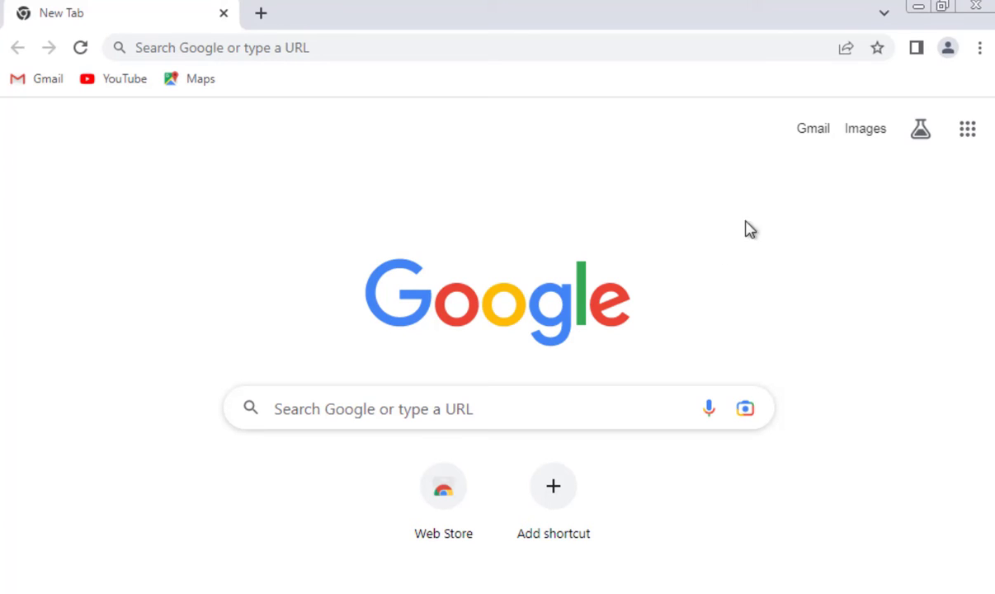
mouse_move(789, 182)
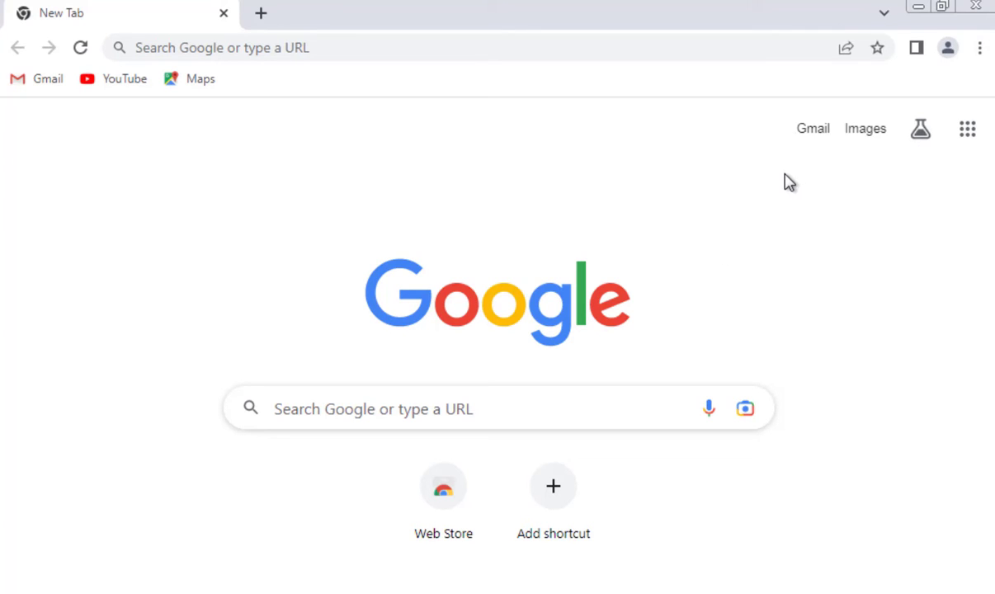
mouse_move(980, 7)
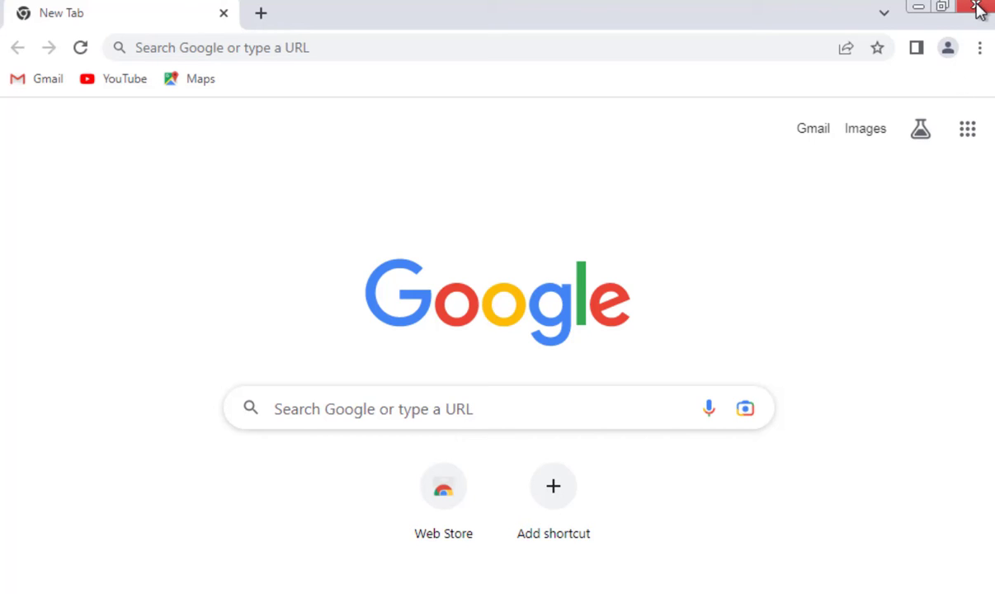
- Show the context menu for the Google Chrome desktop shortcut
right_click(35, 135)
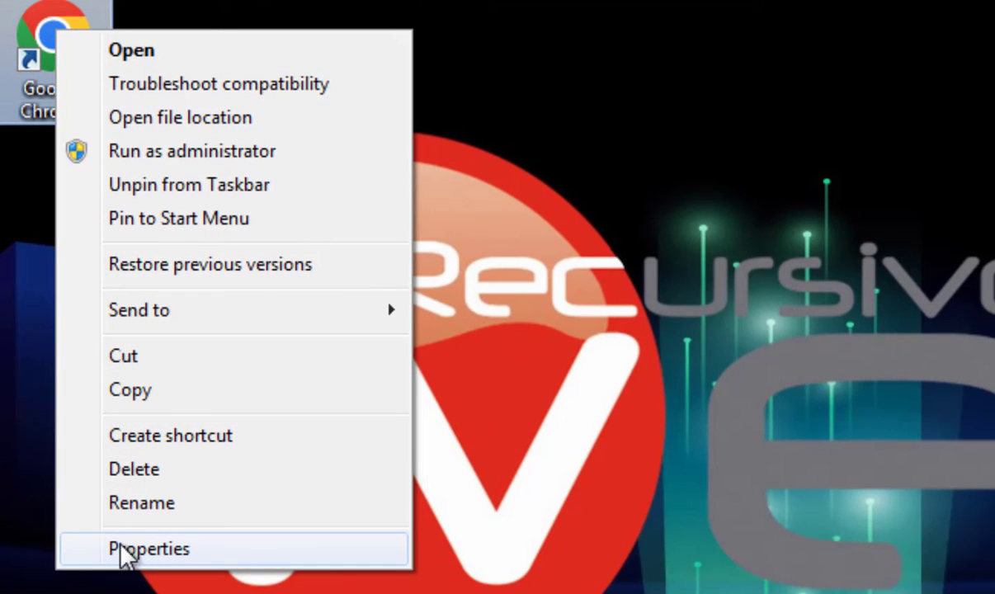
- Append --start-fullscreen to the shortcut's Target in Properties and apply the change
click(149, 548)
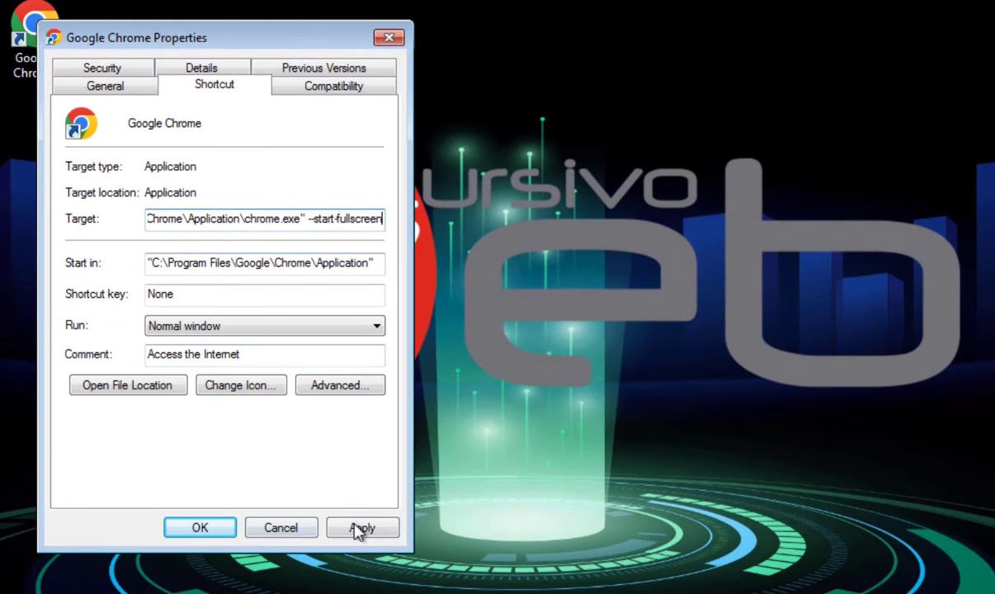
click(363, 528)
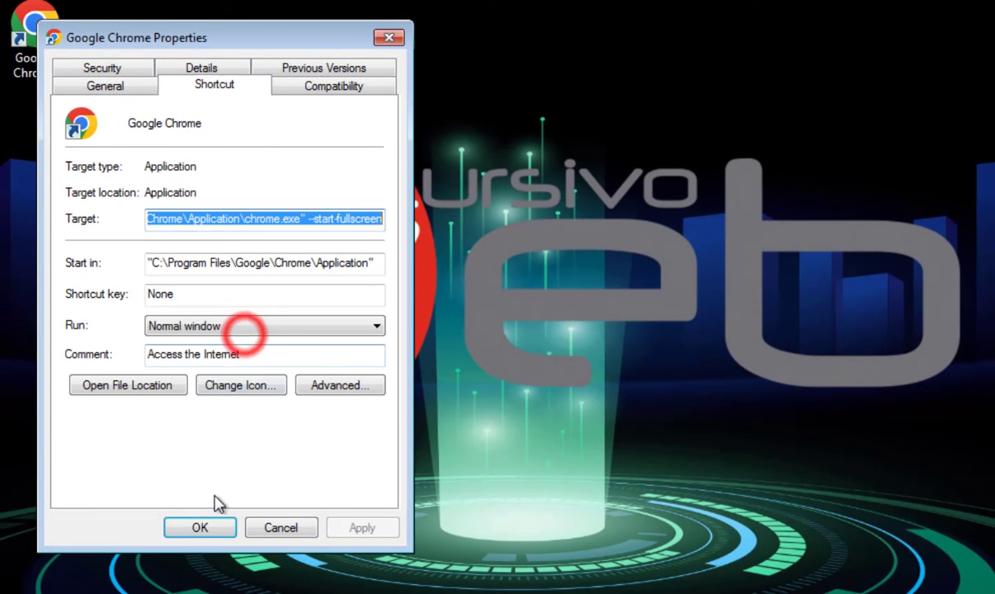
click(199, 528)
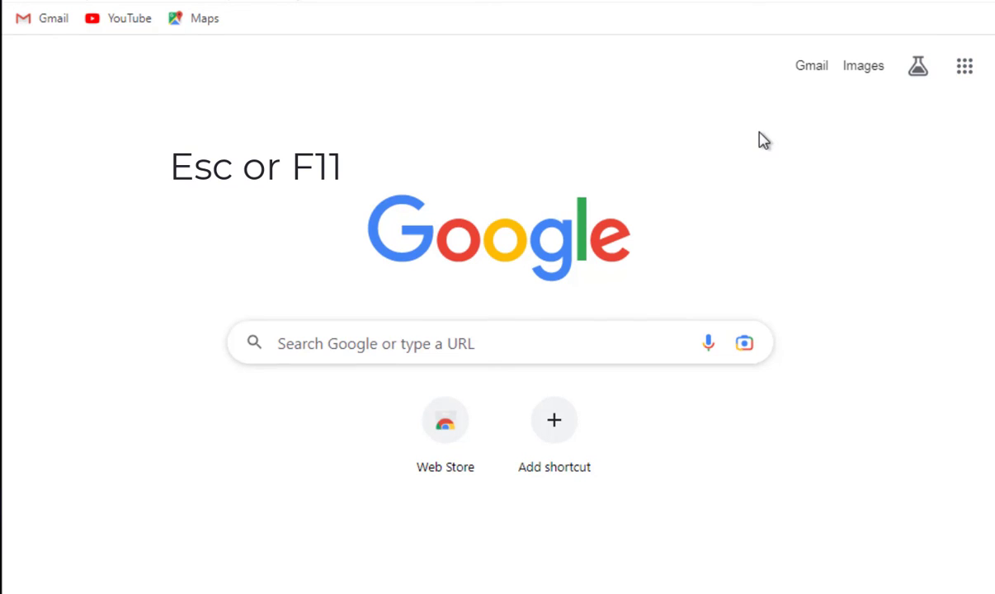
- Leave the launch-time full screen with F11, restoring the tab strip and address bar
key(F11)
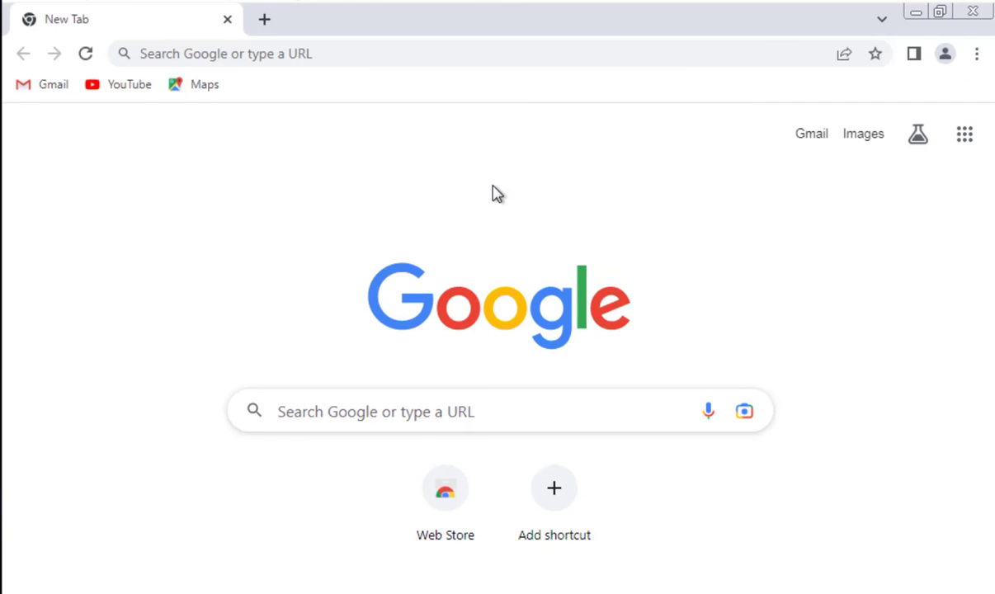
mouse_move(551, 180)
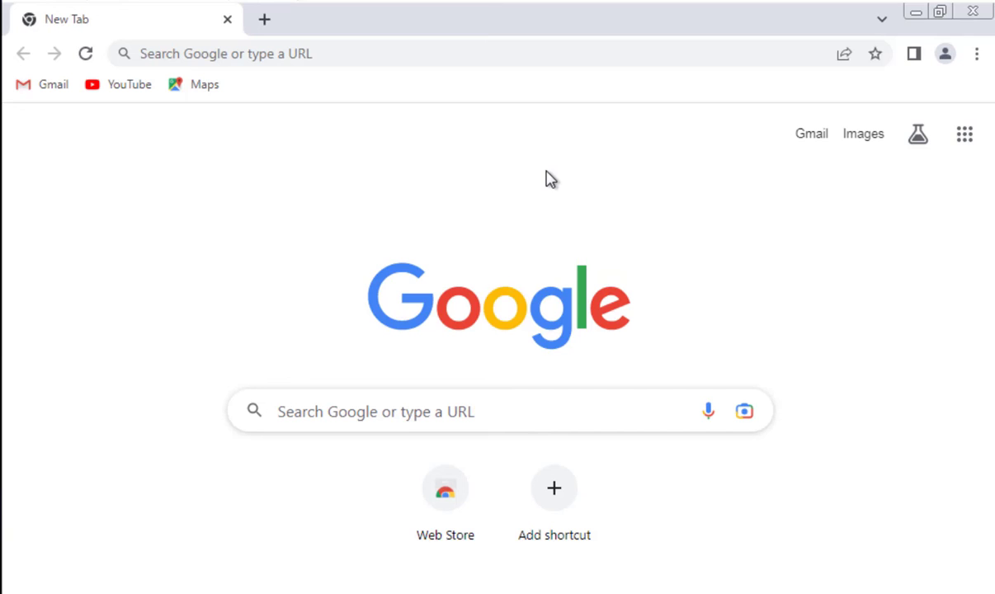